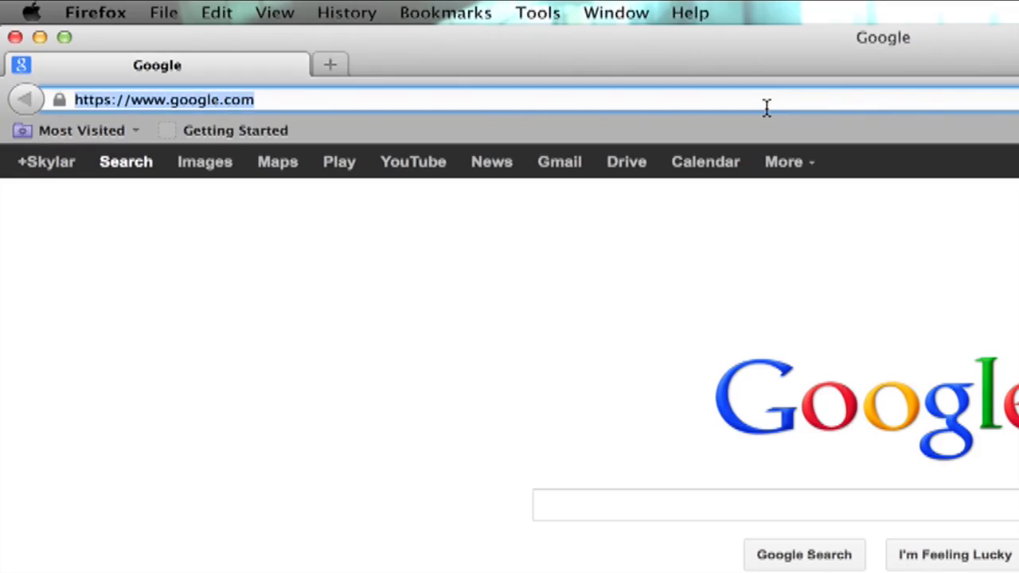
# Load about:config in the address bar to reach the warranty warning page.
pyautogui.write('about:')
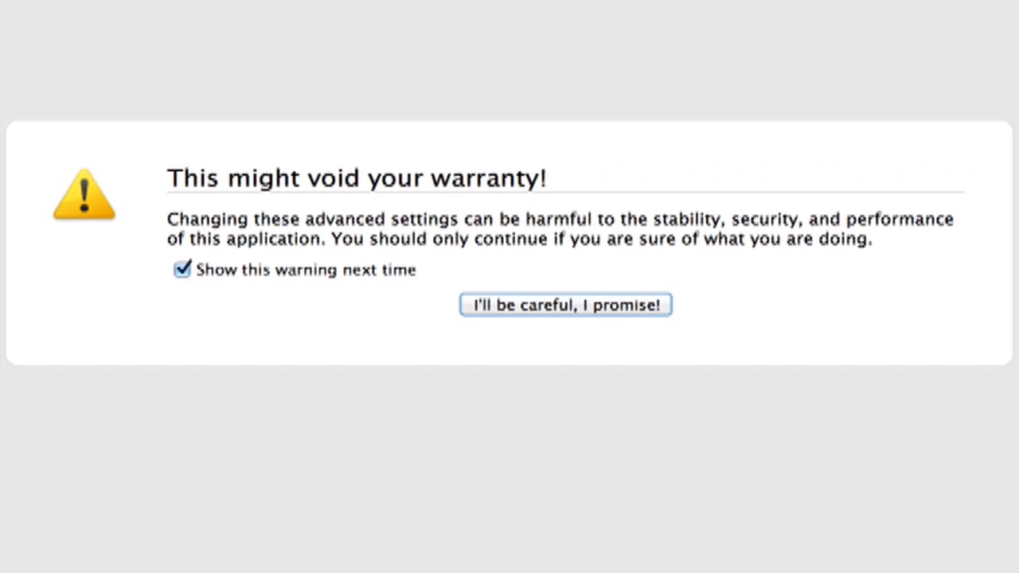
pyautogui.moveTo(402, 258)
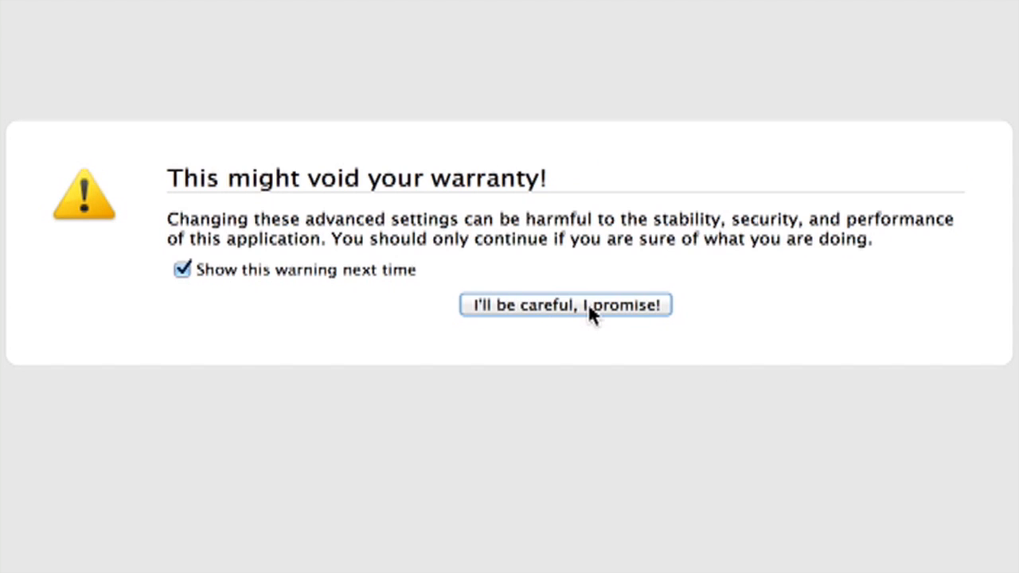
# Accept the "I'll be careful, I promise!" warning to show the preference list.
pyautogui.click(565, 305)
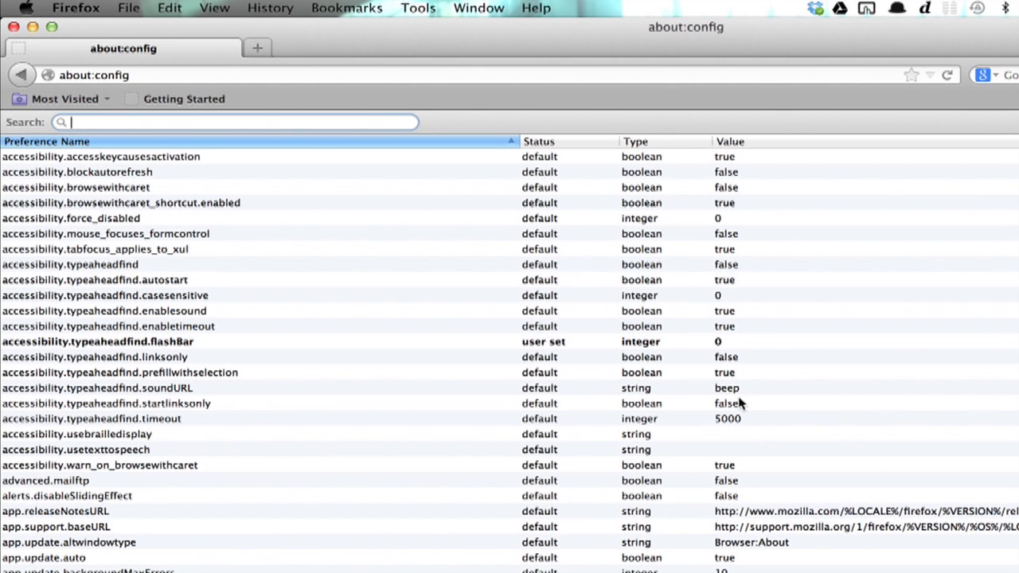
# Filter the preferences by "browser.new" to show the six new-tab settings.
pyautogui.write('browser.new')
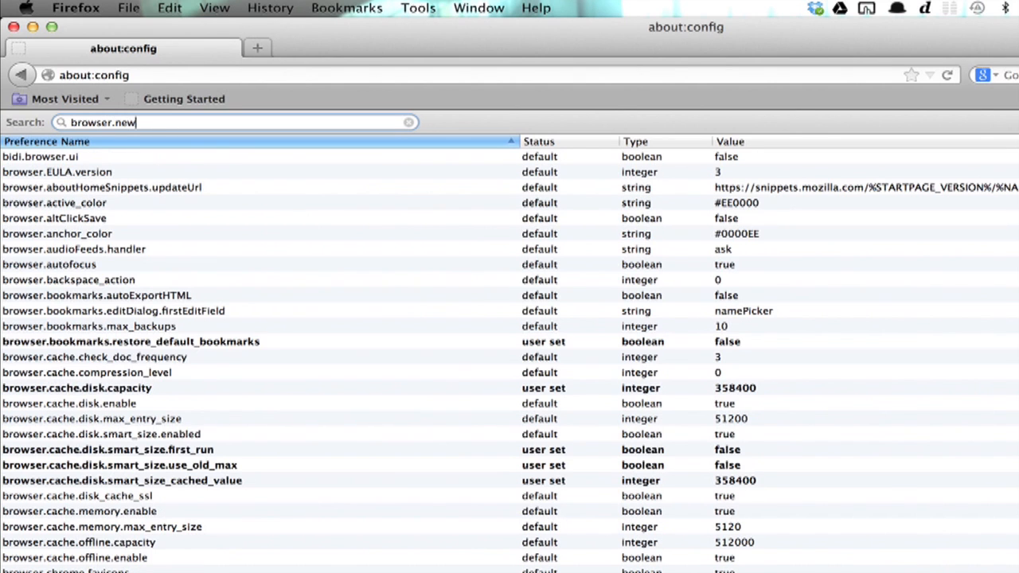
pyautogui.write('browser.new')
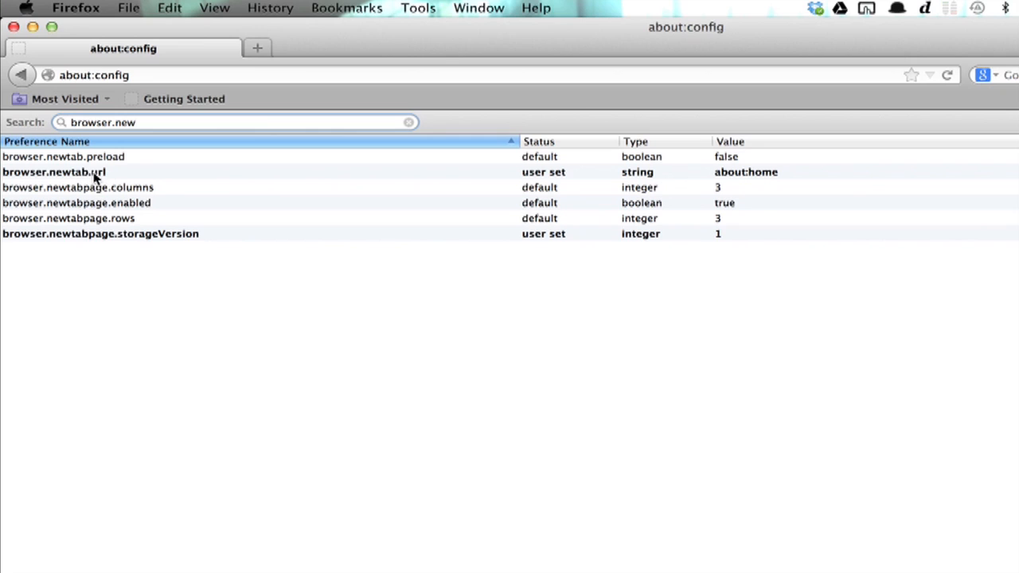
pyautogui.doubleClick(53, 172)
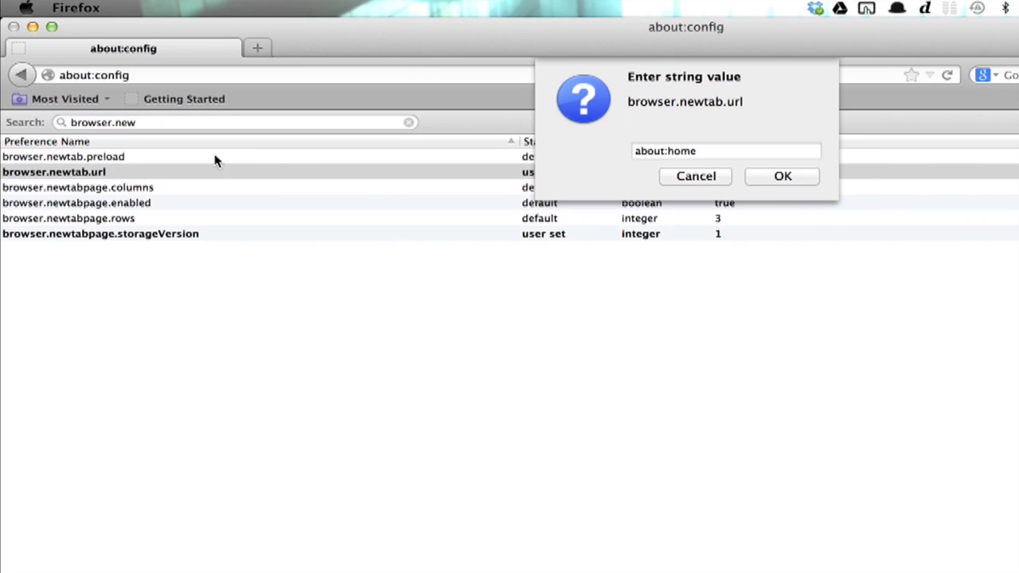
pyautogui.write('www.google')
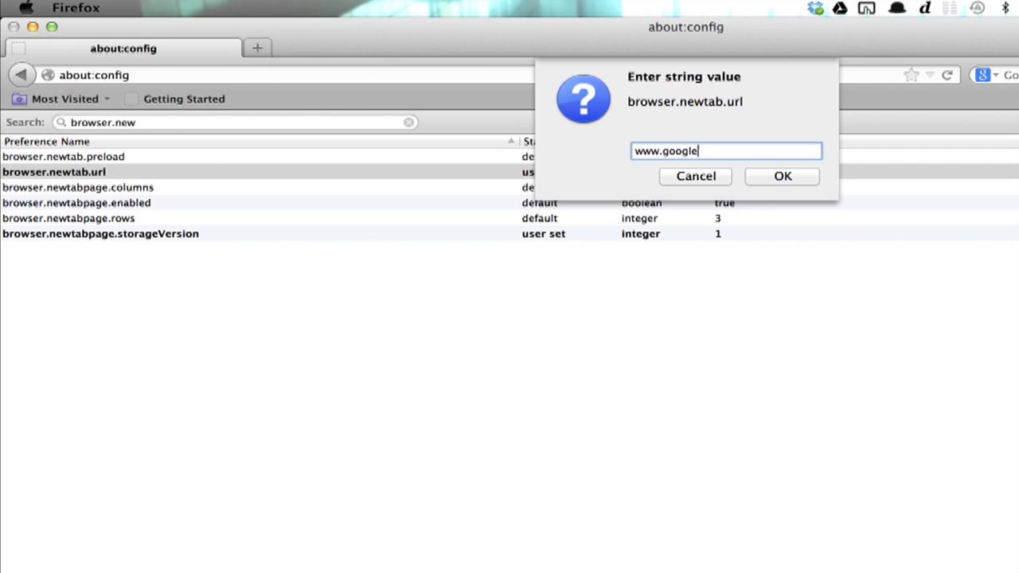
pyautogui.write('.com')
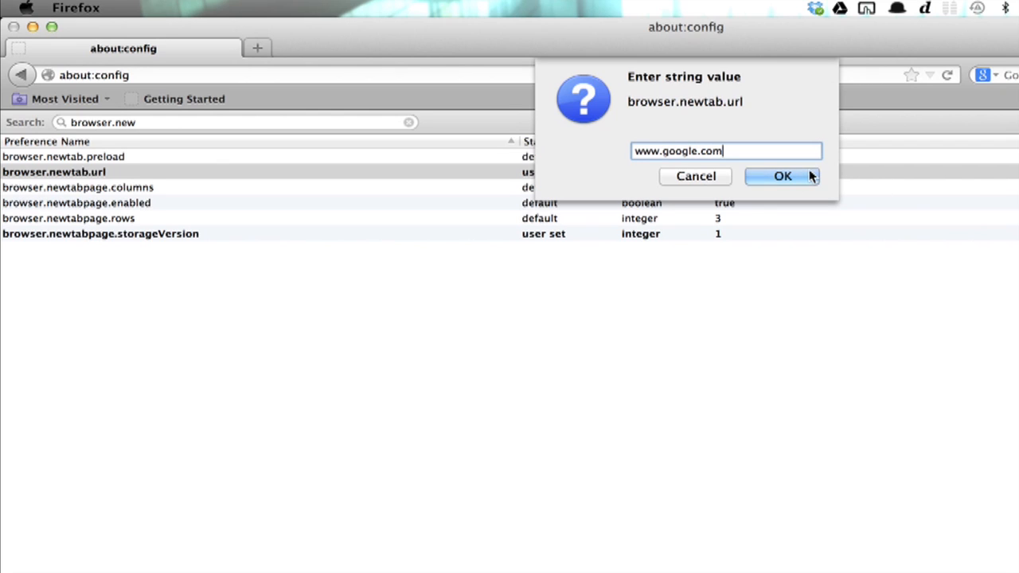
pyautogui.click(782, 175)
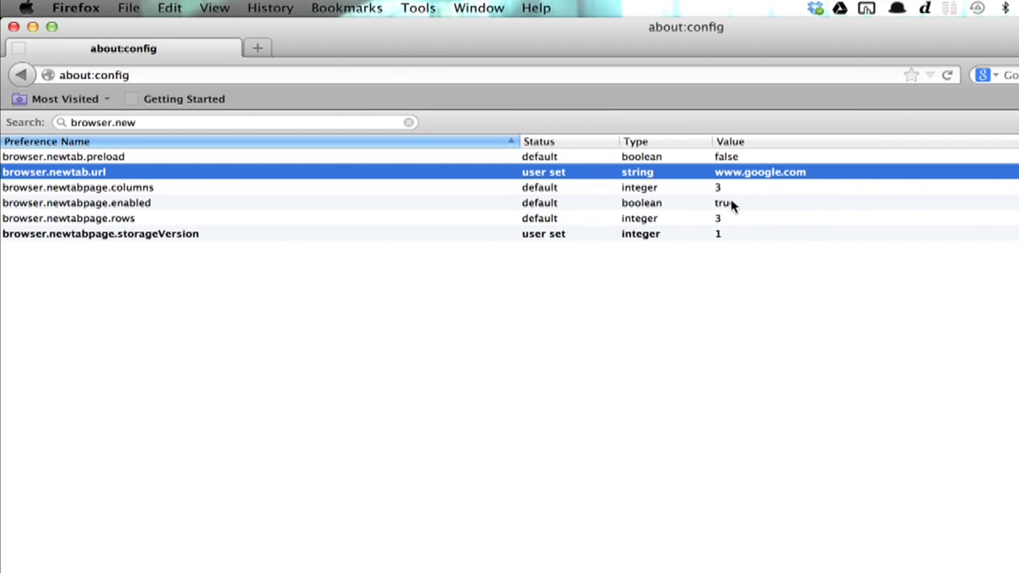